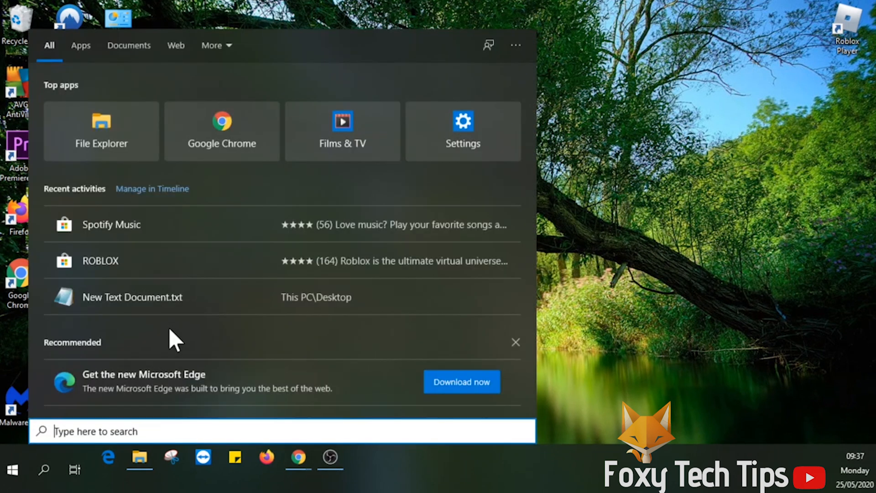
Search the Start menu for "store" and dismiss the search panel again
type("store")
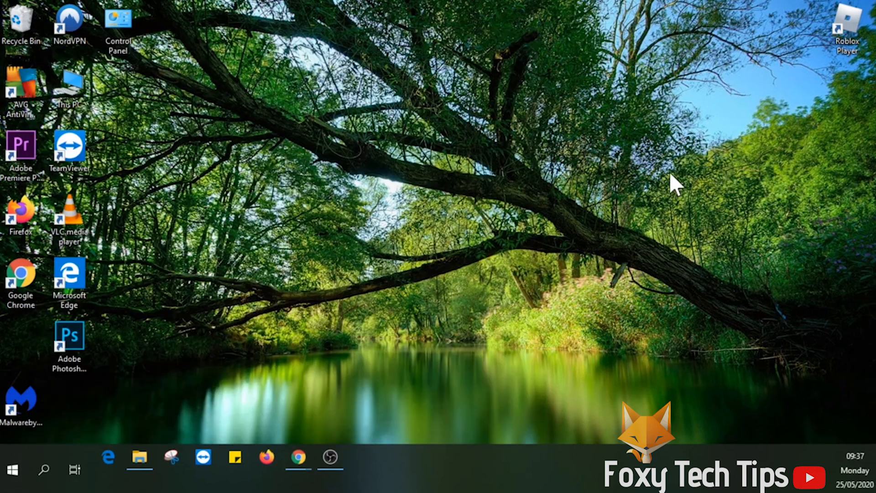
Launch Windows PowerShell as administrator from a Start search for "pow"
left_click(12, 469)
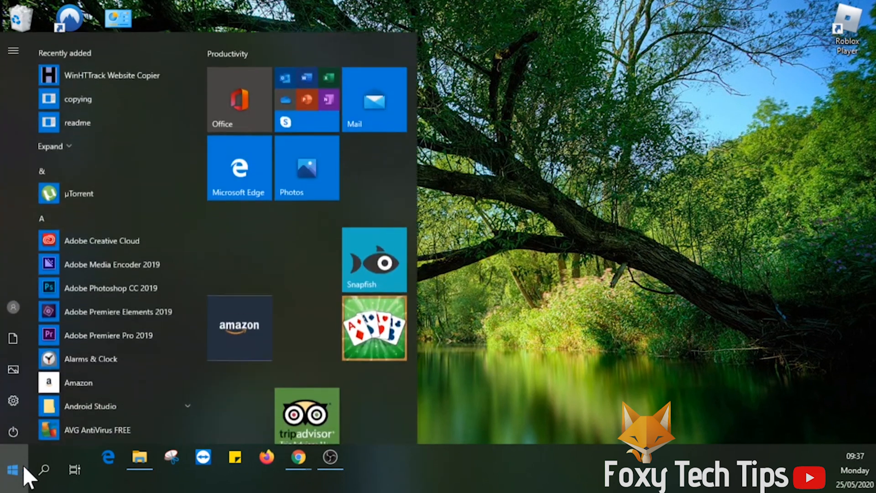
type("powers")
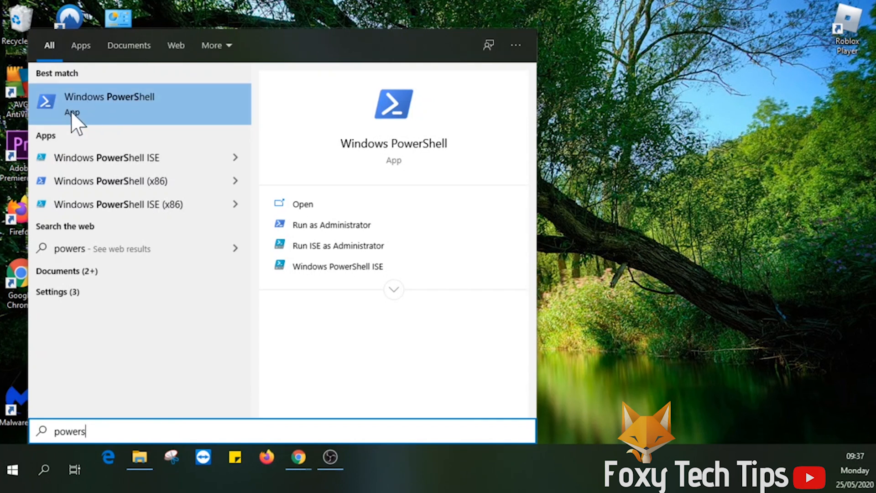
right_click(109, 104)
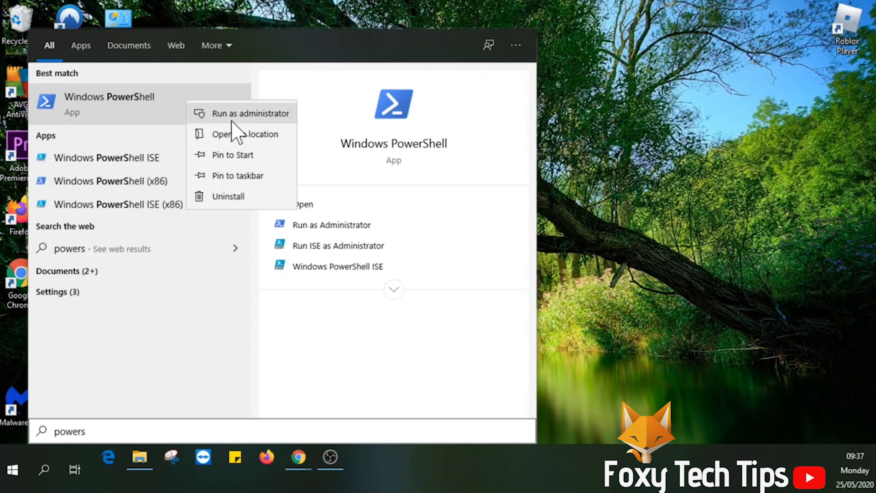
left_click(250, 114)
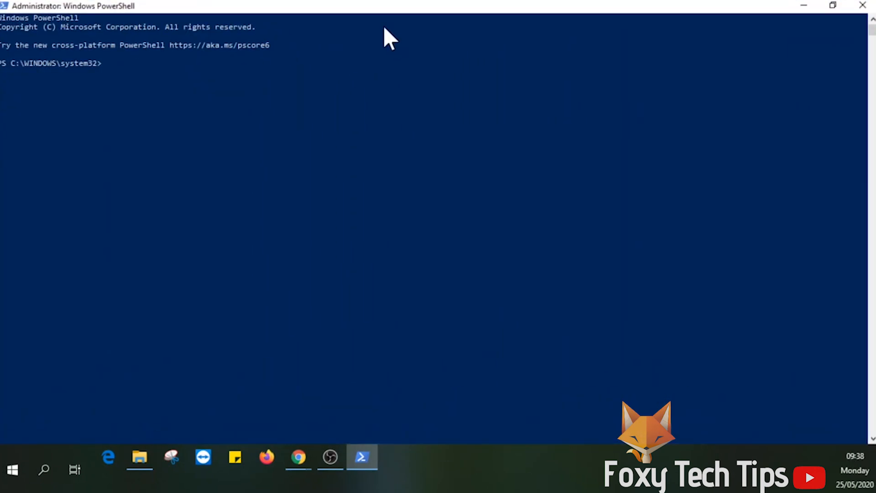
mouse_move(115, 84)
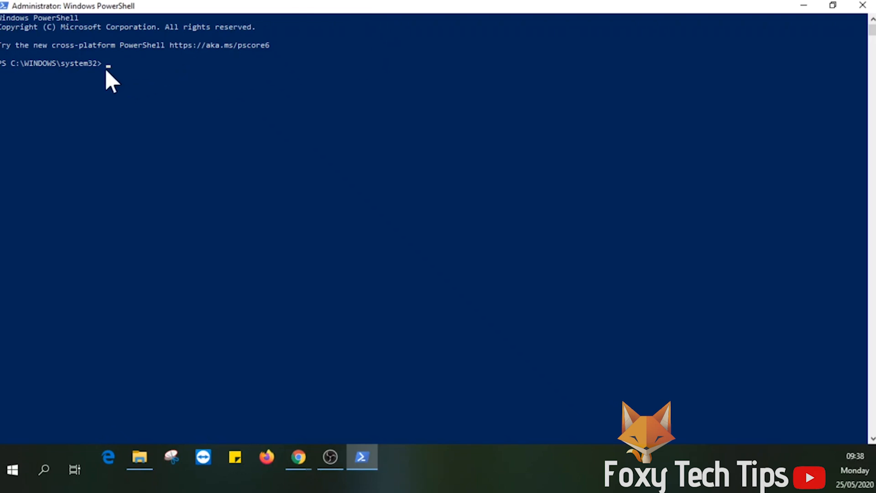
Run Get-AppxPackage -allusers Microsoft.WindowsStore | Foreach {Add-AppxPackage …} and close PowerShell
type("Get-AppxPackage -allusers Microsoft.WindowsStore | Foreach {Add-AppxPackage -DisableDevelopmentMode -Register \"$($_.InstallLocation)\\AppXManifest.xml\"}")
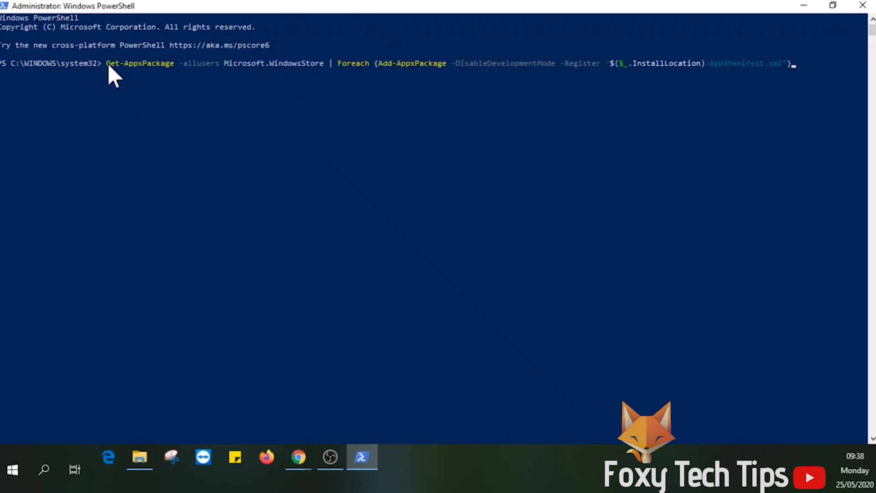
mouse_move(626, 29)
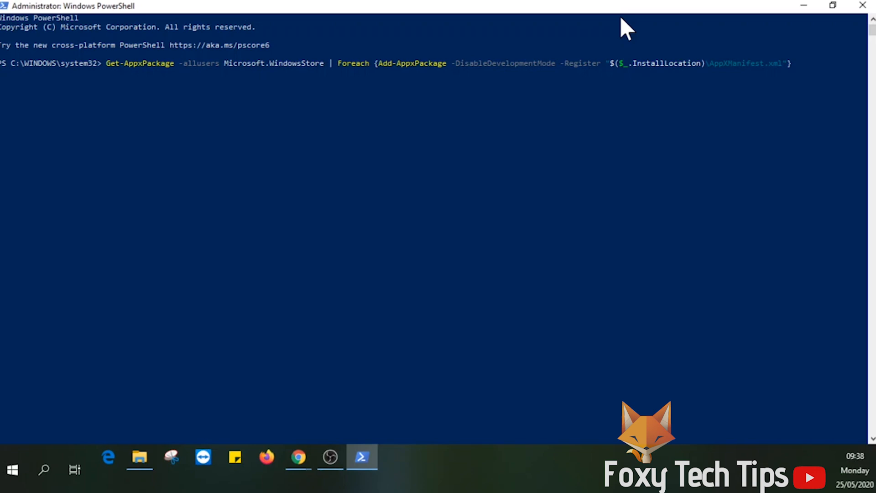
mouse_move(169, 76)
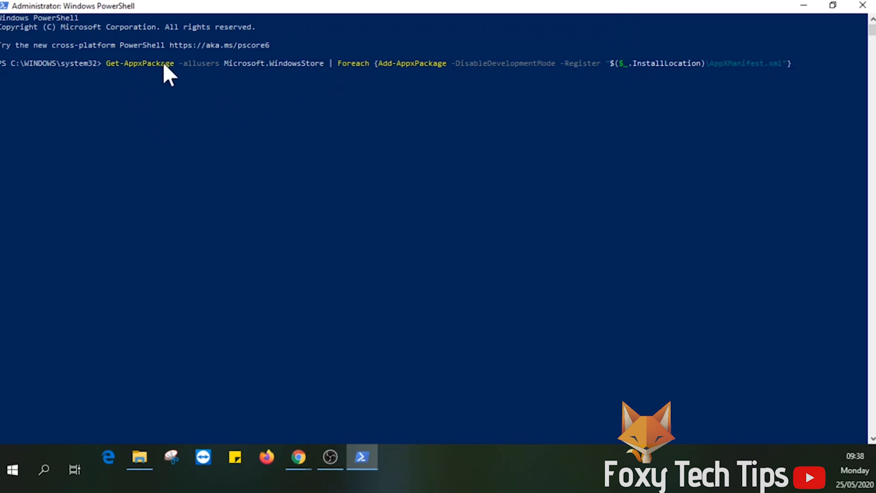
mouse_move(464, 66)
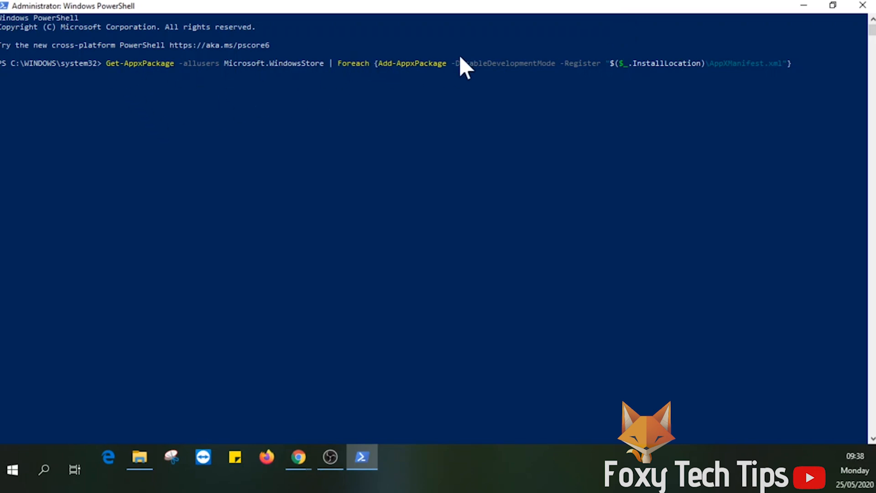
mouse_move(740, 136)
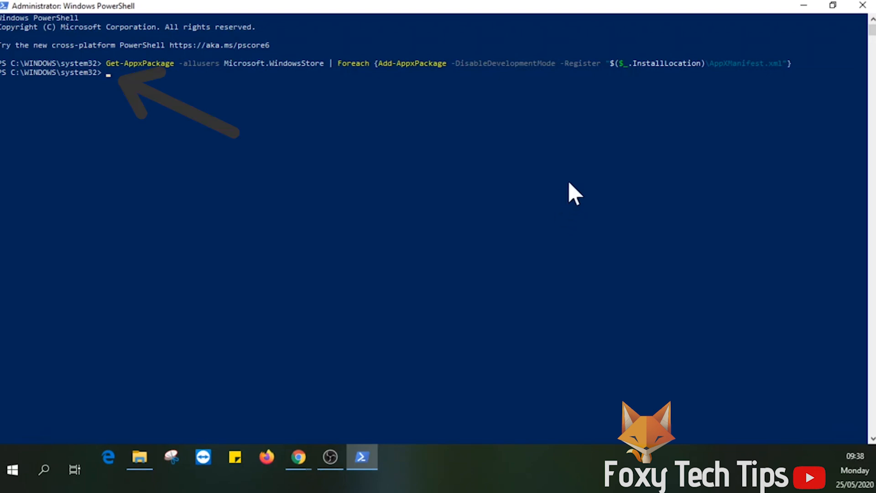
left_click(803, 6)
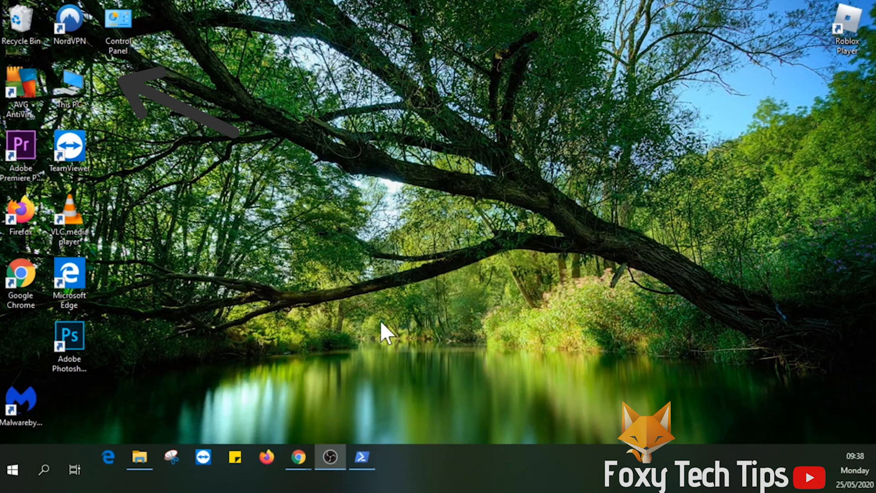
Launch Microsoft Store from a Start search for "sto", reaching its loading splash
left_click(74, 469)
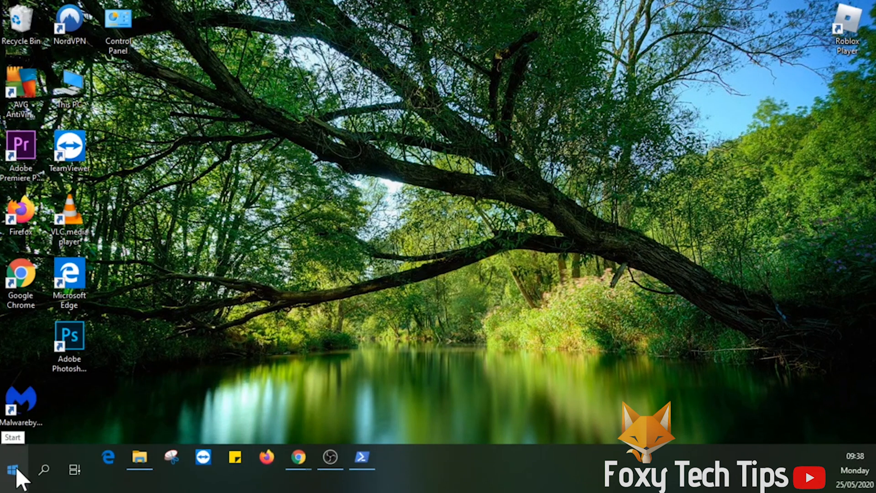
left_click(12, 469)
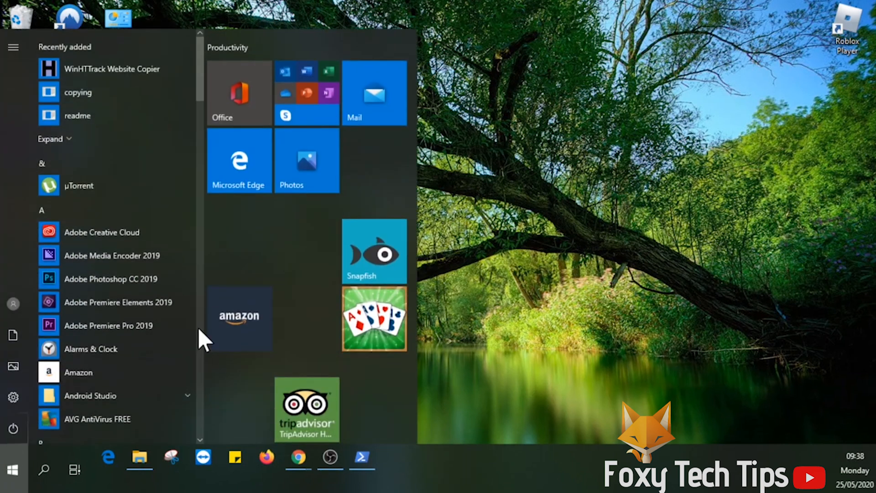
type("sto")
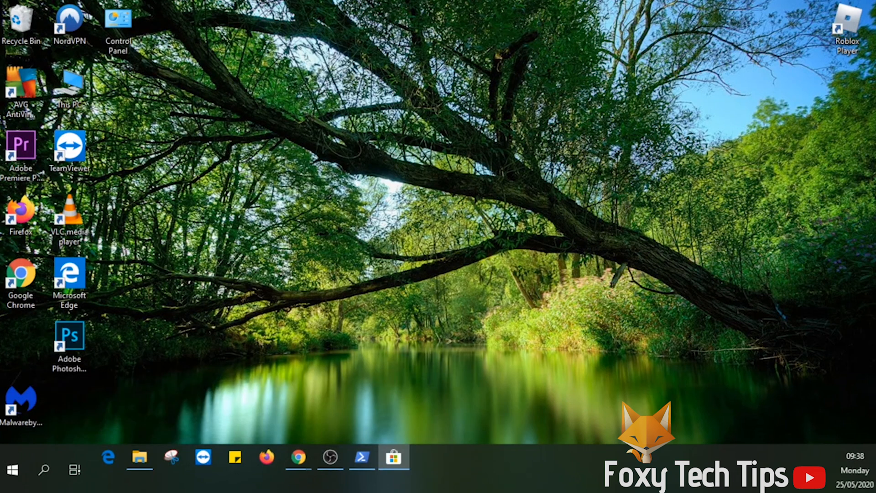
left_click(393, 457)
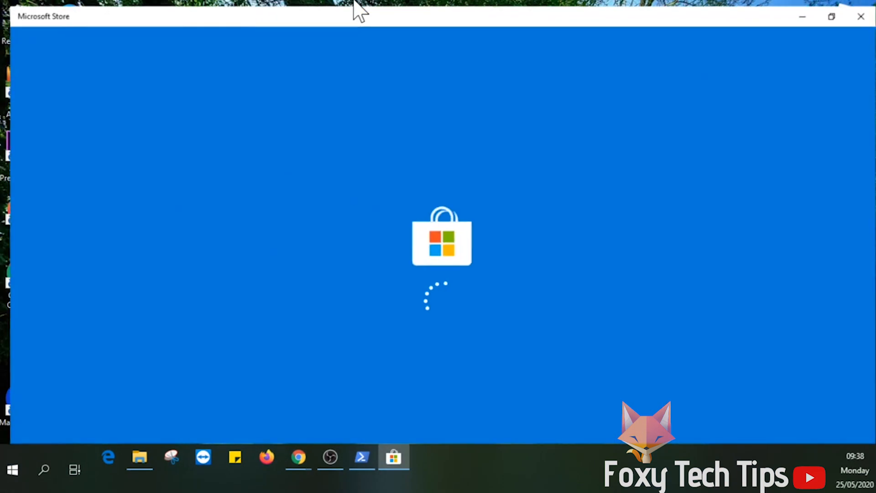